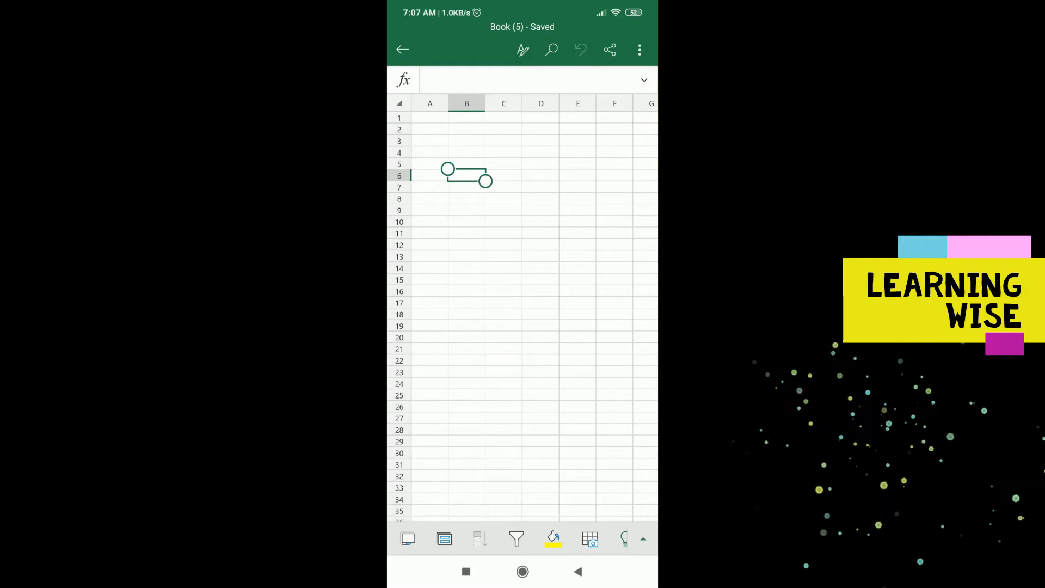
- Enter the roll number 1 in cell B6 beneath the ROLL NOS heading
{"action": "double_click", "coordinate": [466, 175]}
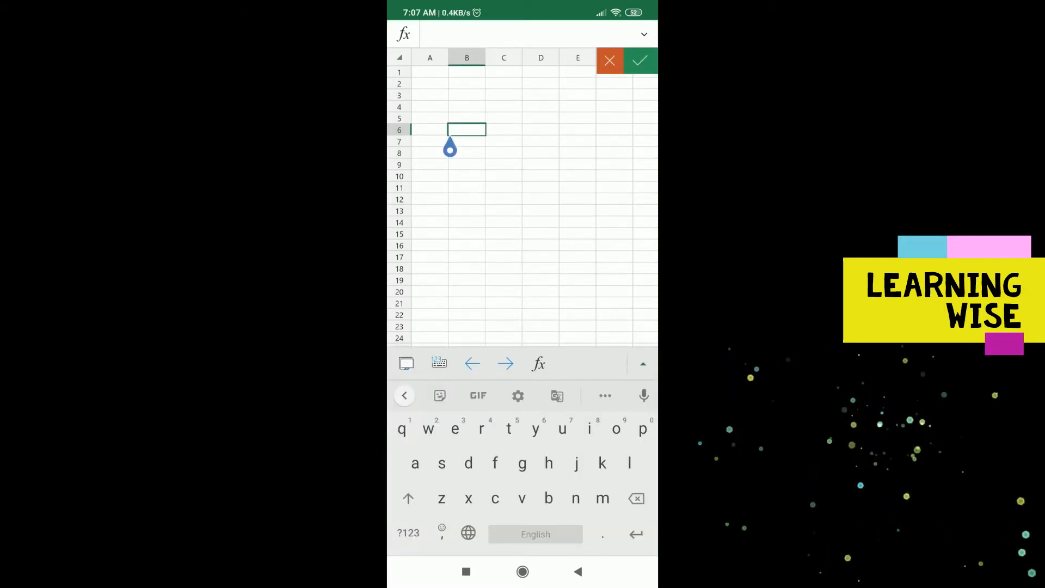
{"action": "type", "text": "1"}
{"action": "left_click", "coordinate": [466, 119]}
{"action": "type", "text": "ROLL NOS"}
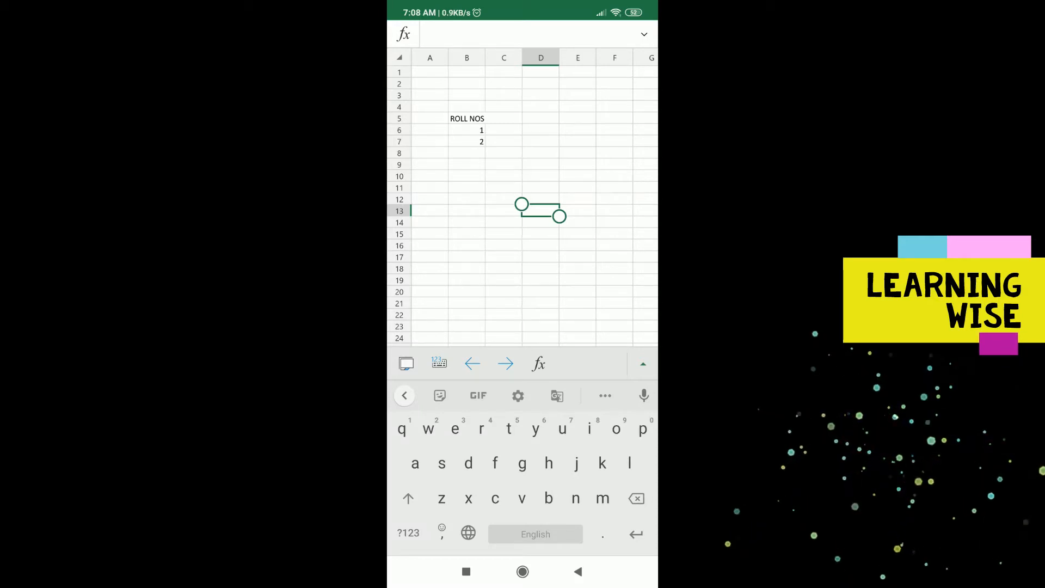
- Select B6:B7 and fill the roll-number series down to 96
{"action": "left_click", "coordinate": [466, 130]}
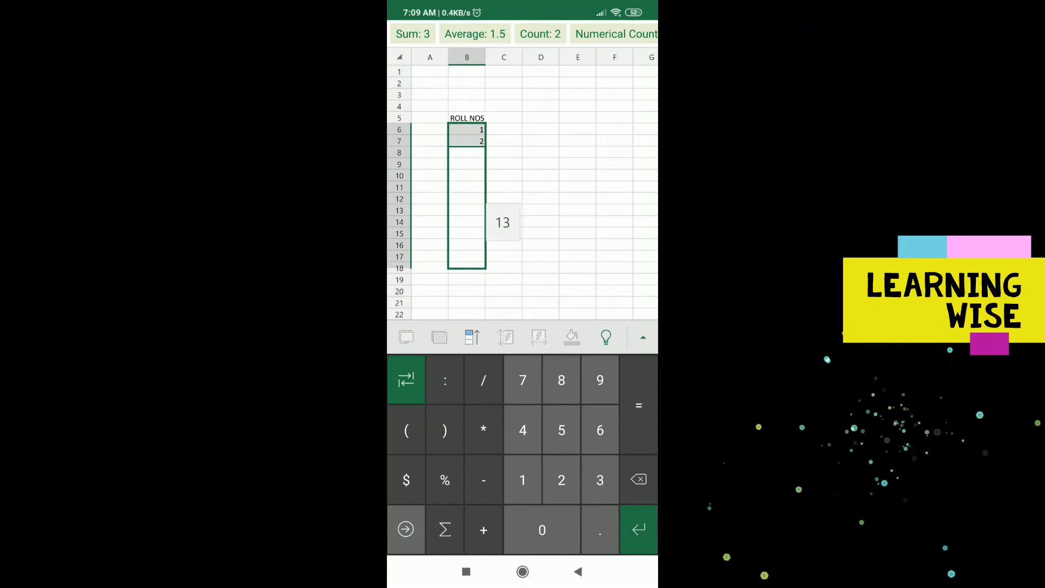
{"action": "scroll", "scroll_direction": "down", "scroll_amount": 3}
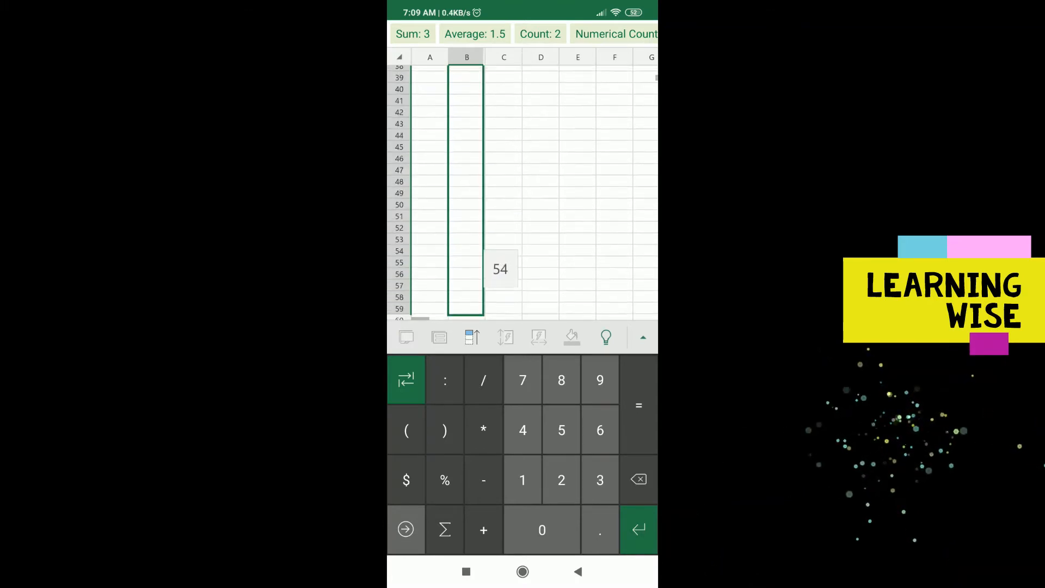
{"action": "scroll", "scroll_direction": "down", "scroll_amount": 3}
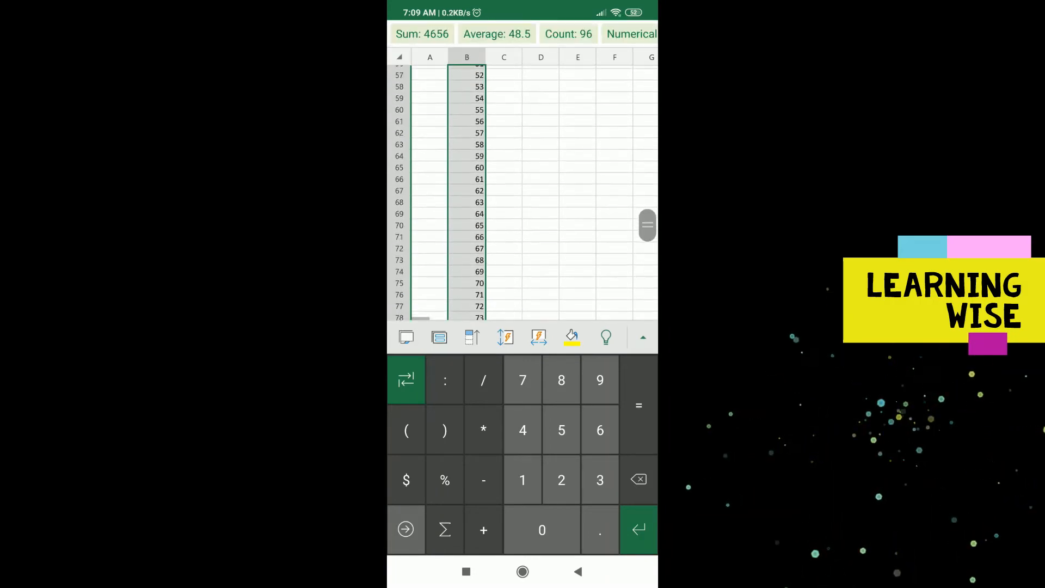
{"action": "scroll", "scroll_direction": "up", "scroll_amount": 3}
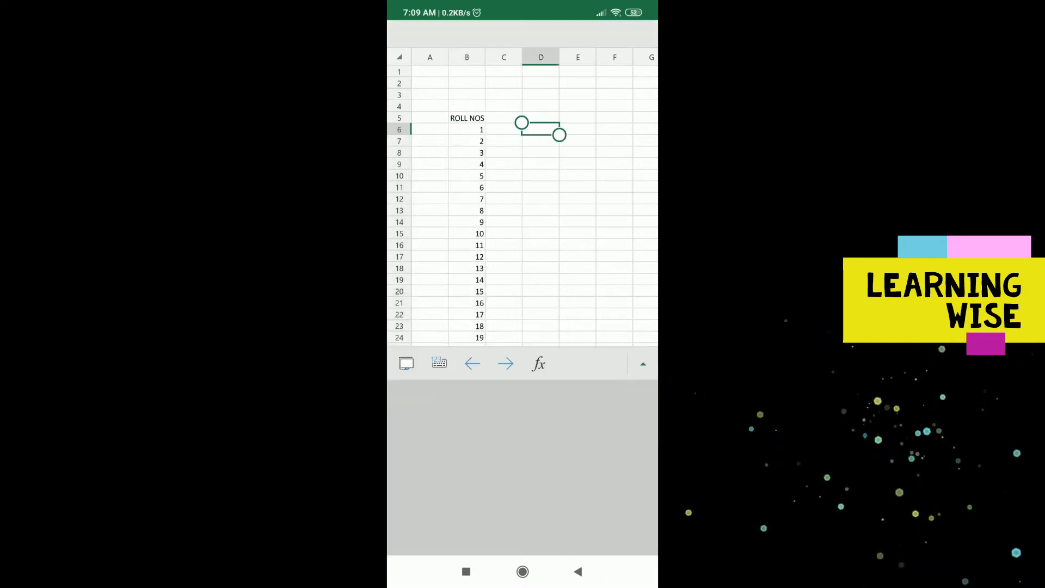
- Enter 2 in D6 and fill the table of 2 down column D to 40
{"action": "left_click", "coordinate": [540, 128]}
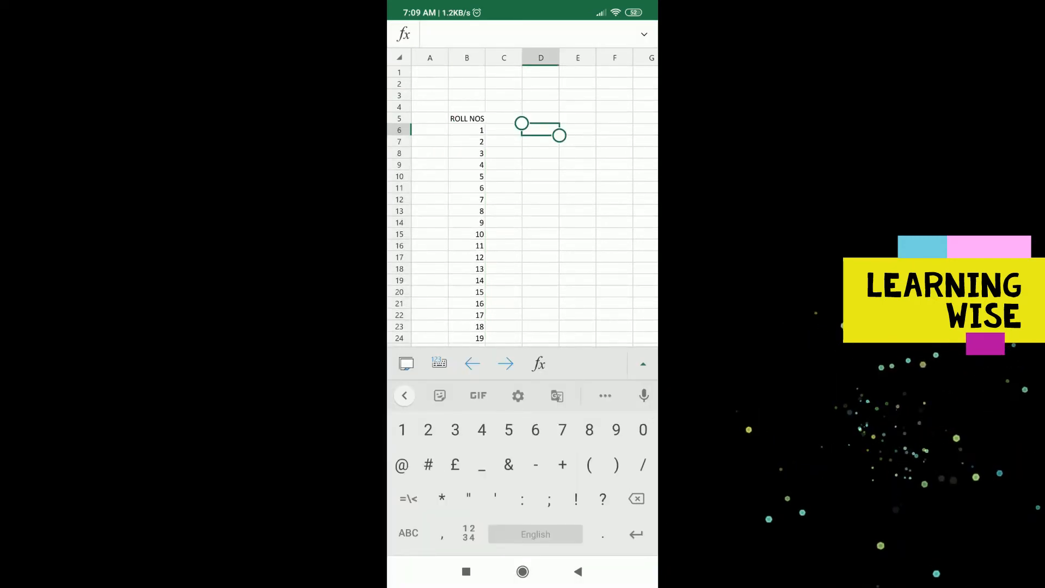
{"action": "type", "text": "2"}
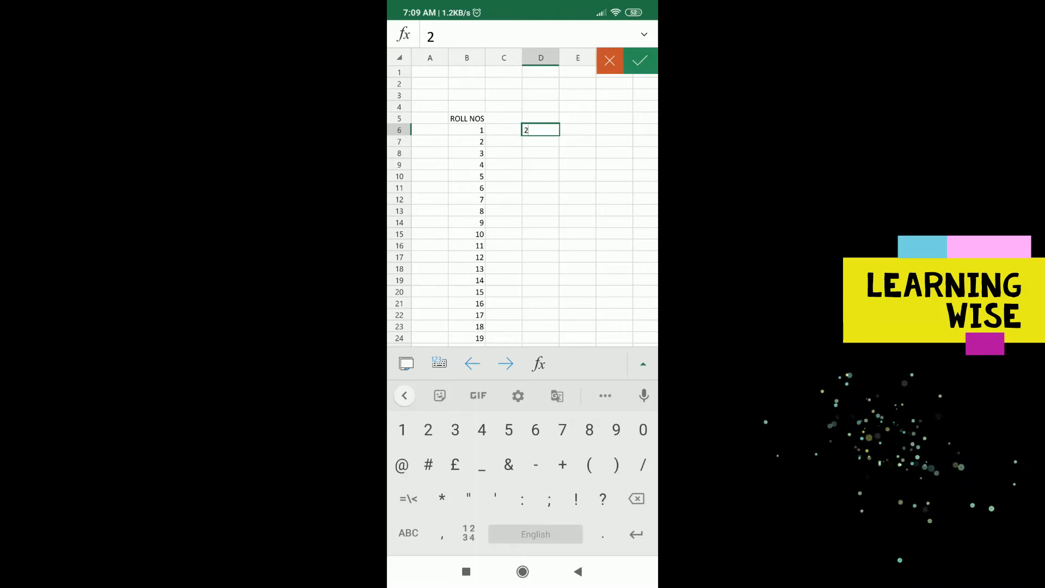
{"action": "left_click", "coordinate": [640, 61]}
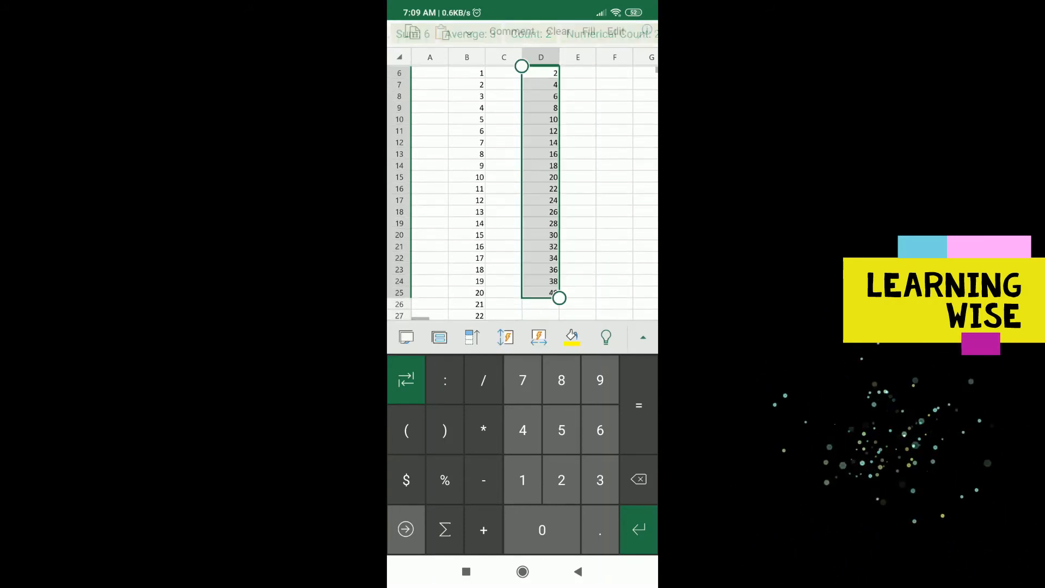
{"action": "scroll", "scroll_direction": "down", "scroll_amount": 3}
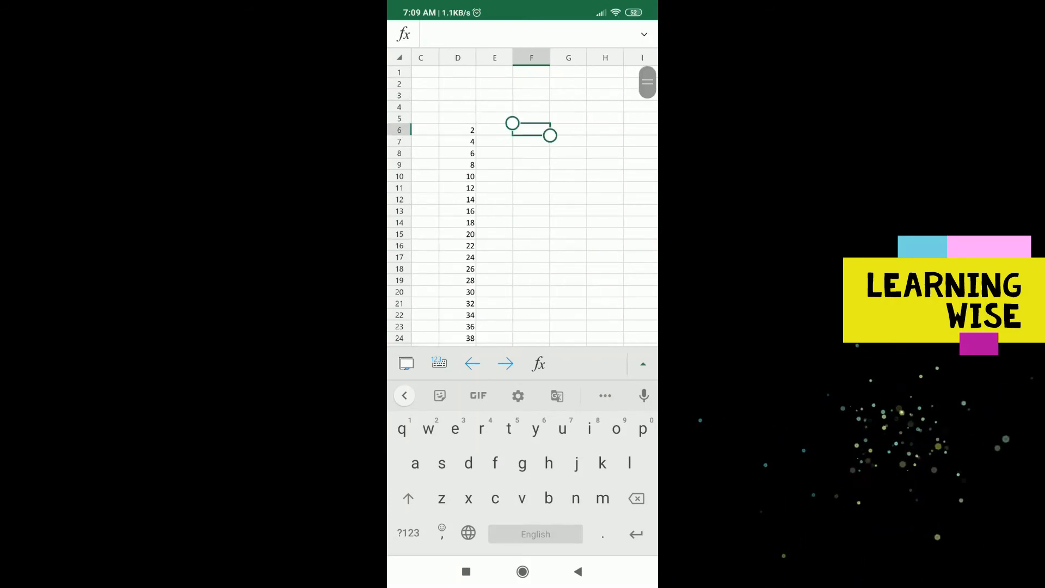
- Enter Sunday in cell F6 and select it
{"action": "type", "text": "sunda"}
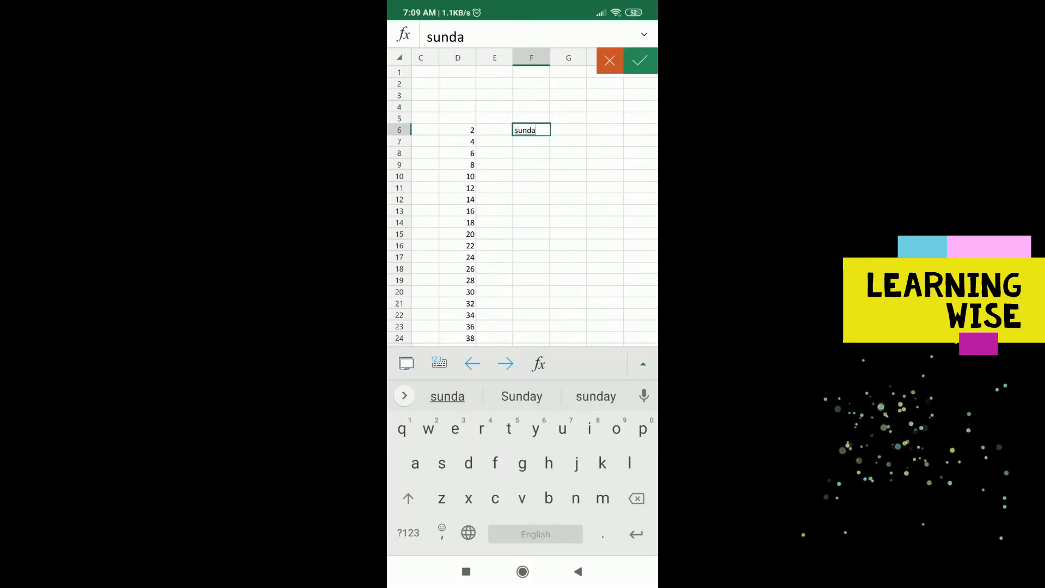
{"action": "left_click", "coordinate": [521, 396]}
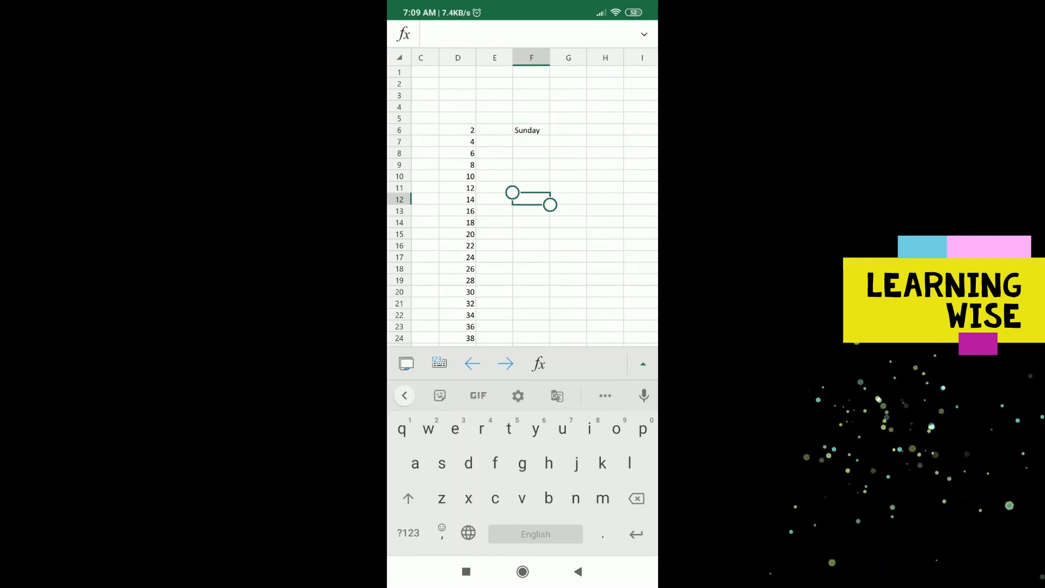
{"action": "left_click", "coordinate": [531, 130]}
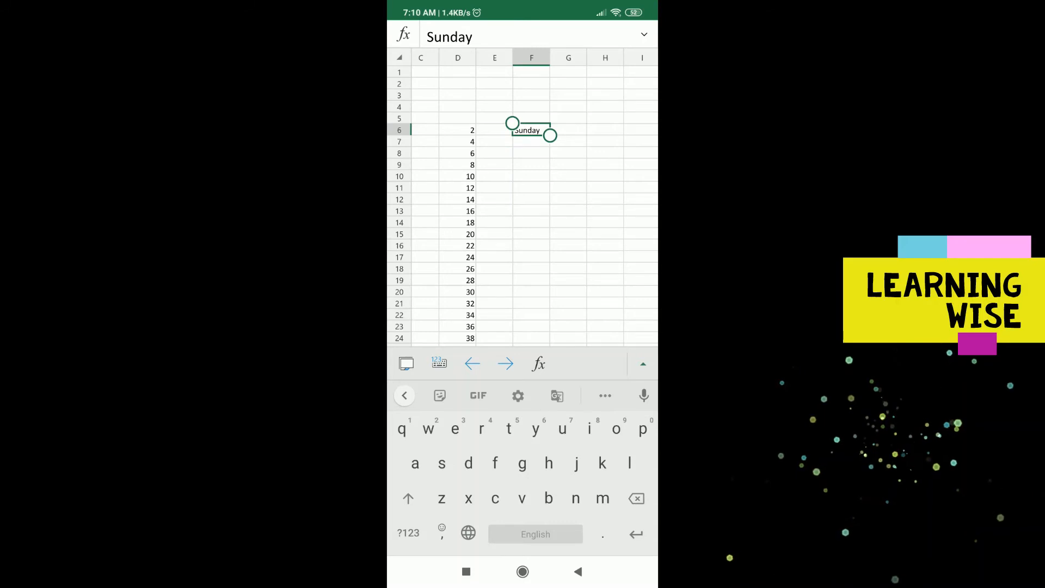
{"action": "left_click", "coordinate": [528, 129]}
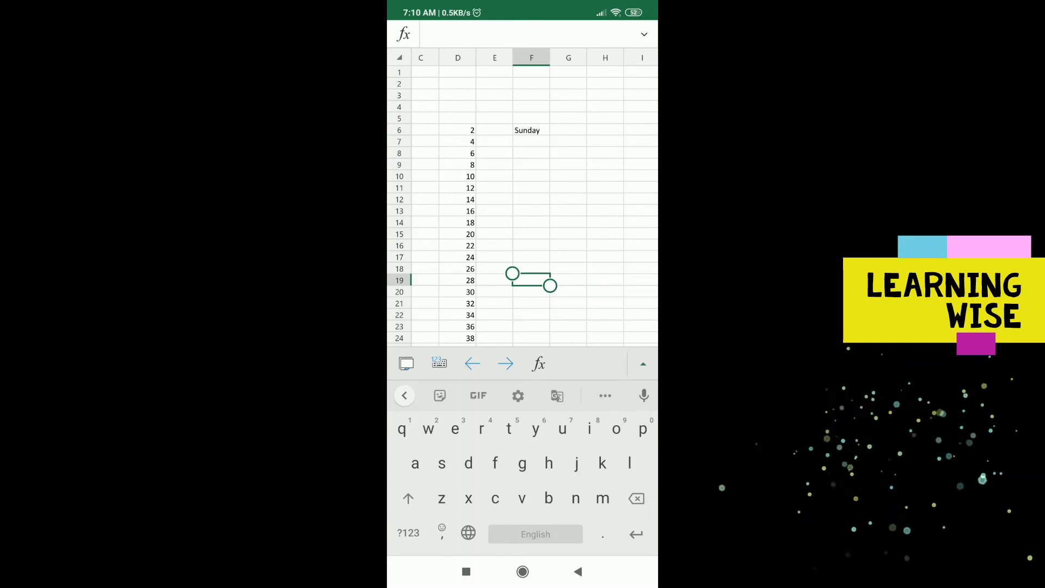
- Fill the repeating weekdays from Sunday in F6 down to Friday in F18
{"action": "left_click", "coordinate": [531, 131]}
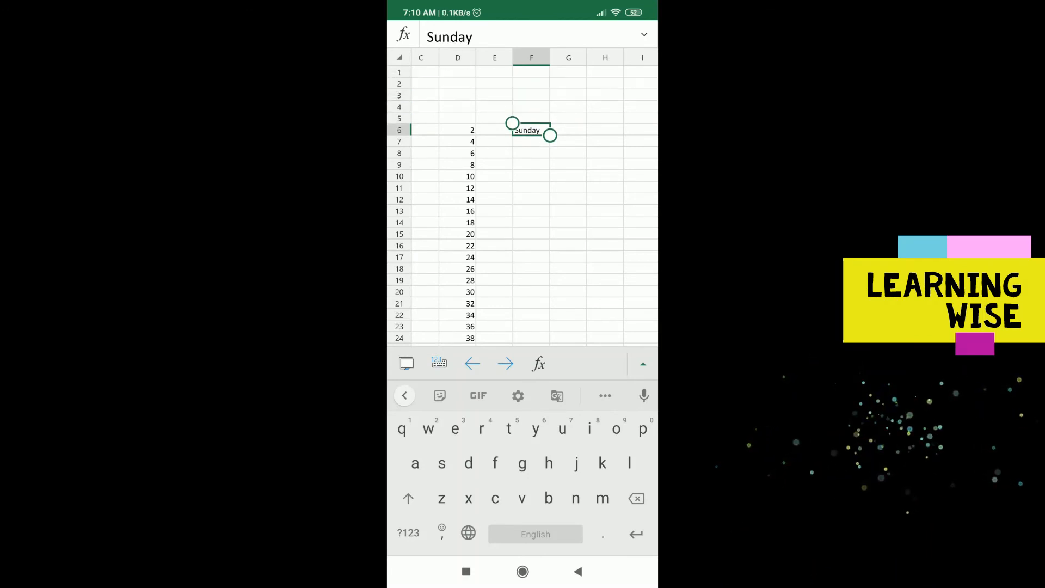
{"action": "left_click", "coordinate": [527, 130]}
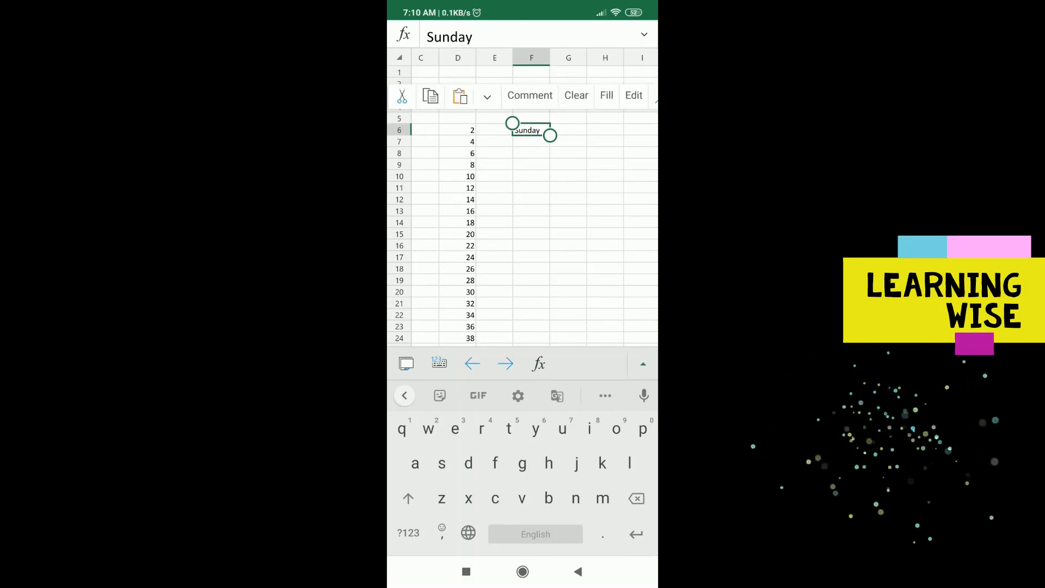
{"action": "left_click", "coordinate": [531, 131]}
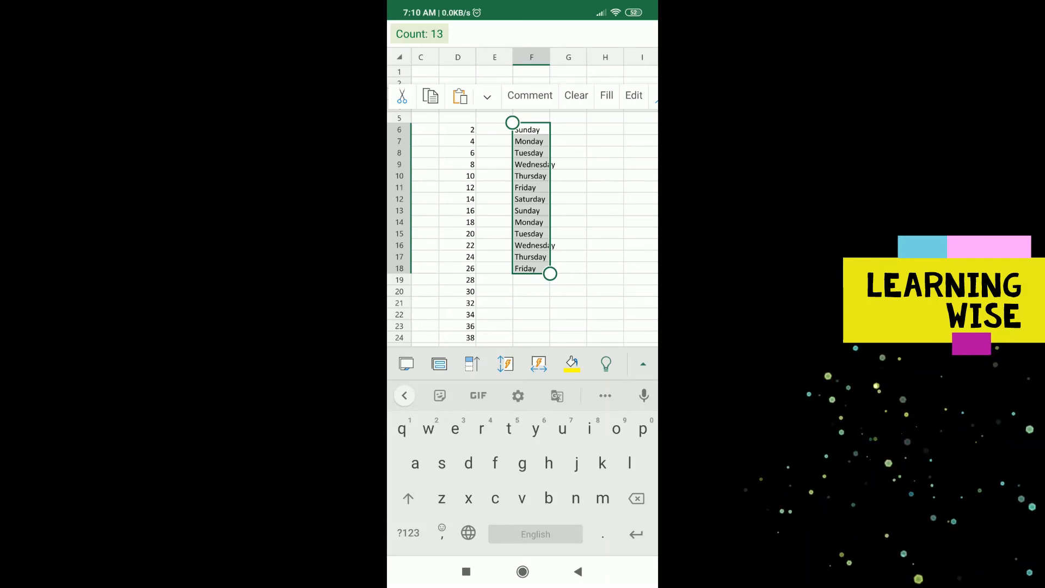
{"action": "left_click_drag", "start_coordinate": [548, 273], "coordinate": [548, 285]}
{"action": "type", "text": "Ja"}
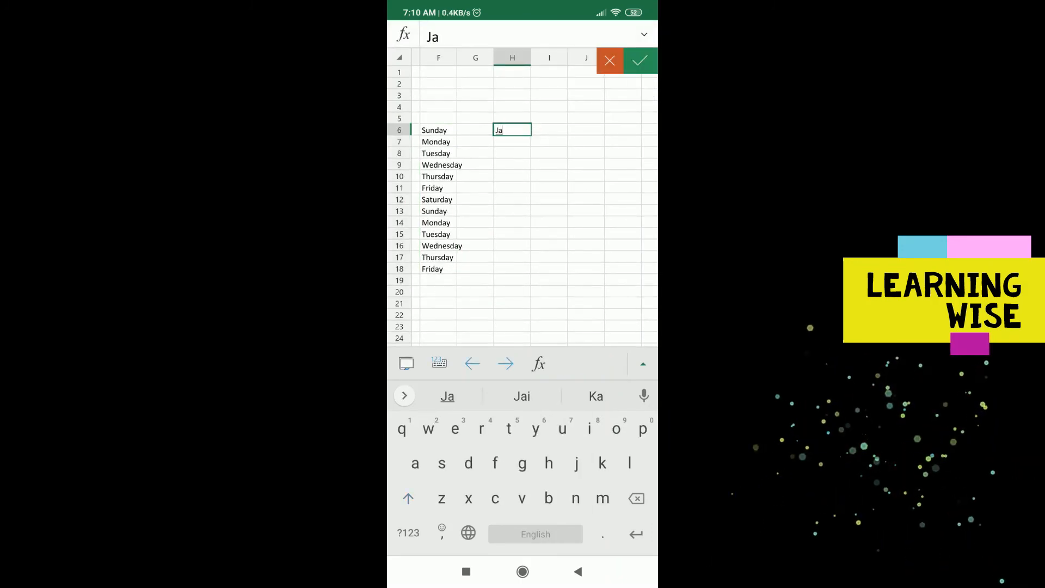
- Enter January in H6 and fill the repeating months down to October in H27
{"action": "left_click", "coordinate": [446, 396]}
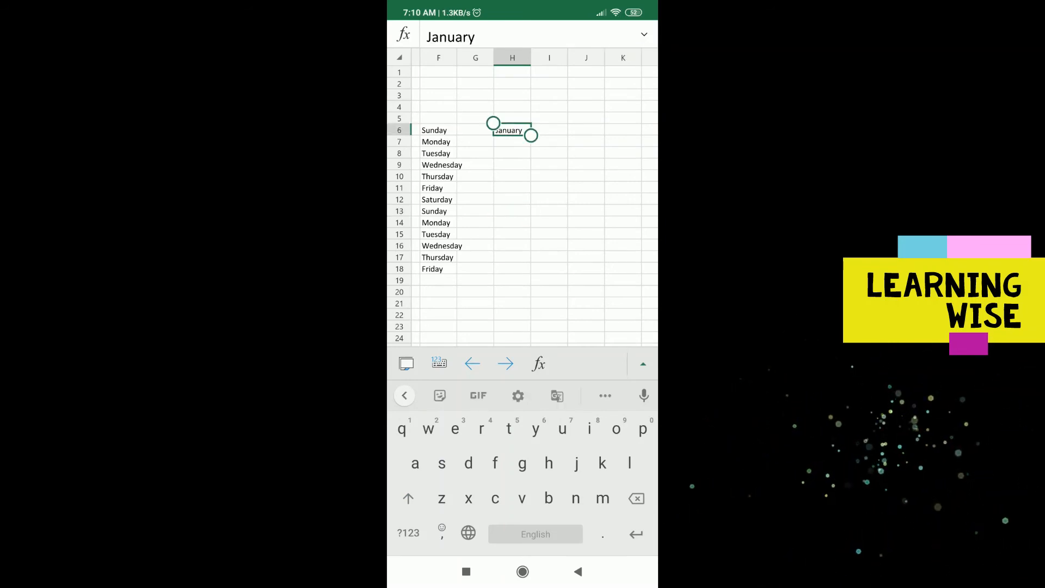
{"action": "left_click", "coordinate": [510, 130]}
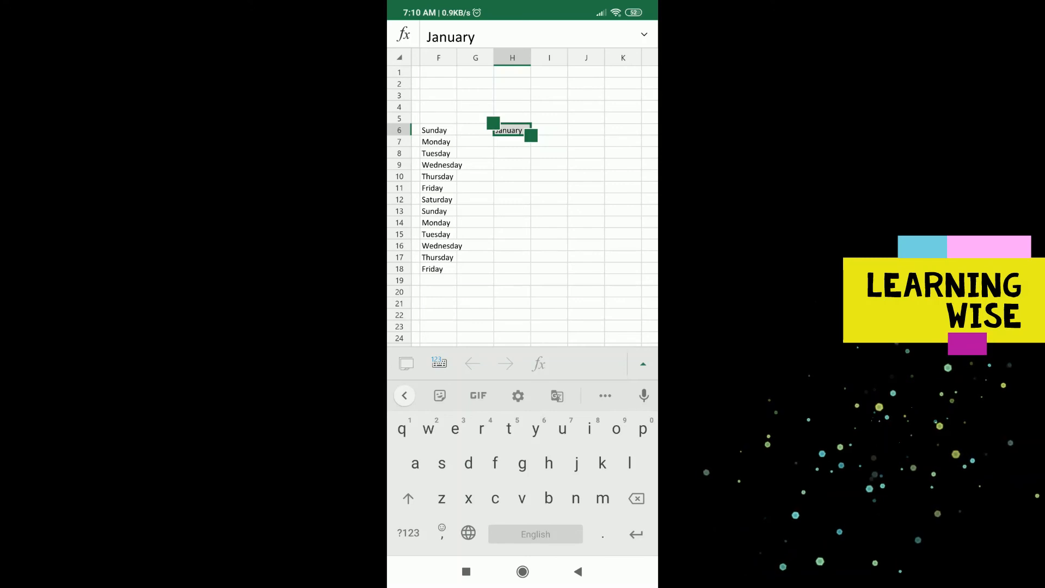
{"action": "left_click_drag", "start_coordinate": [532, 137], "coordinate": [532, 341]}
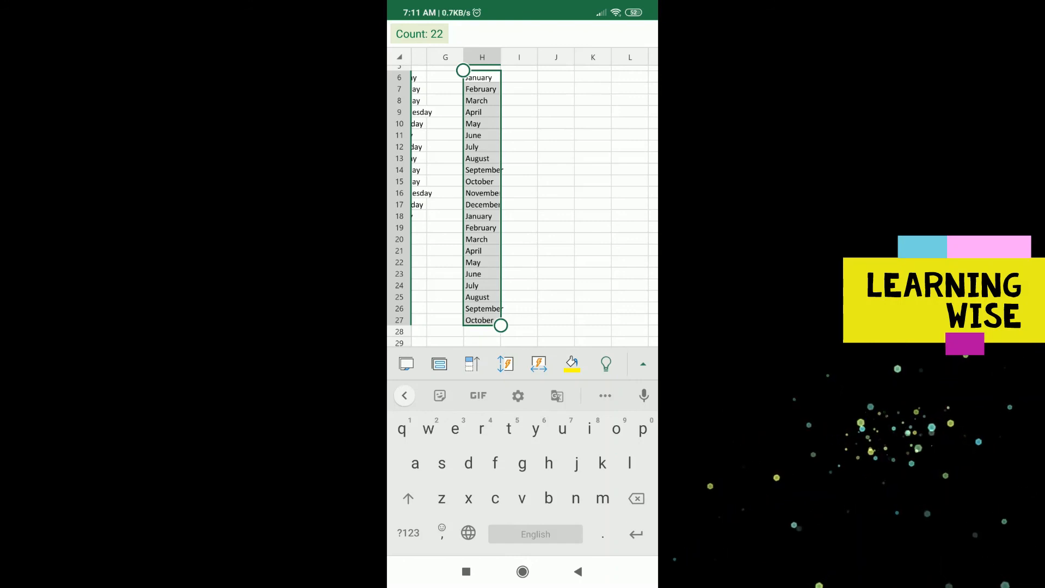
{"action": "scroll", "scroll_direction": "left", "scroll_amount": 3}
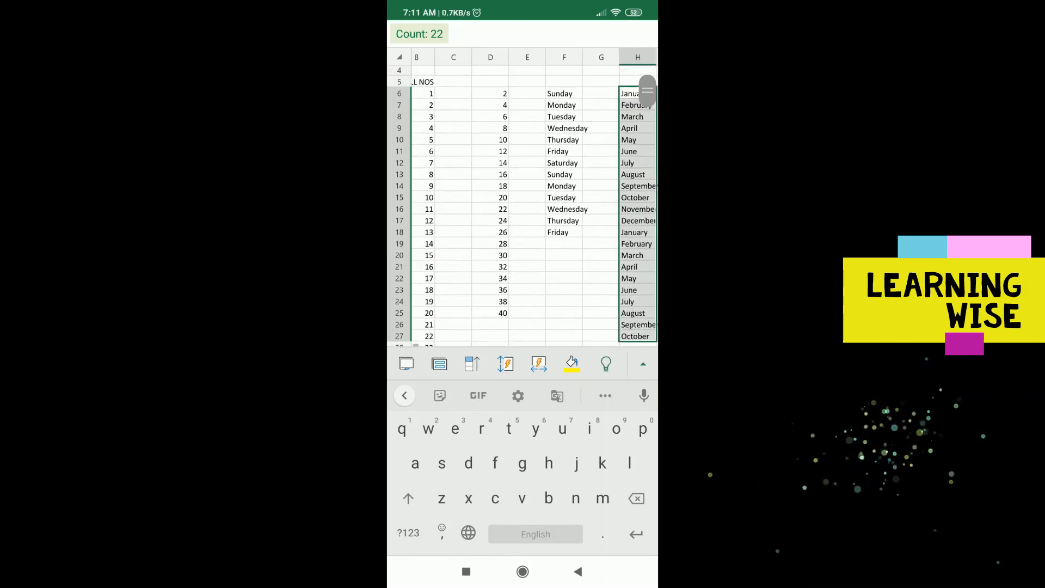